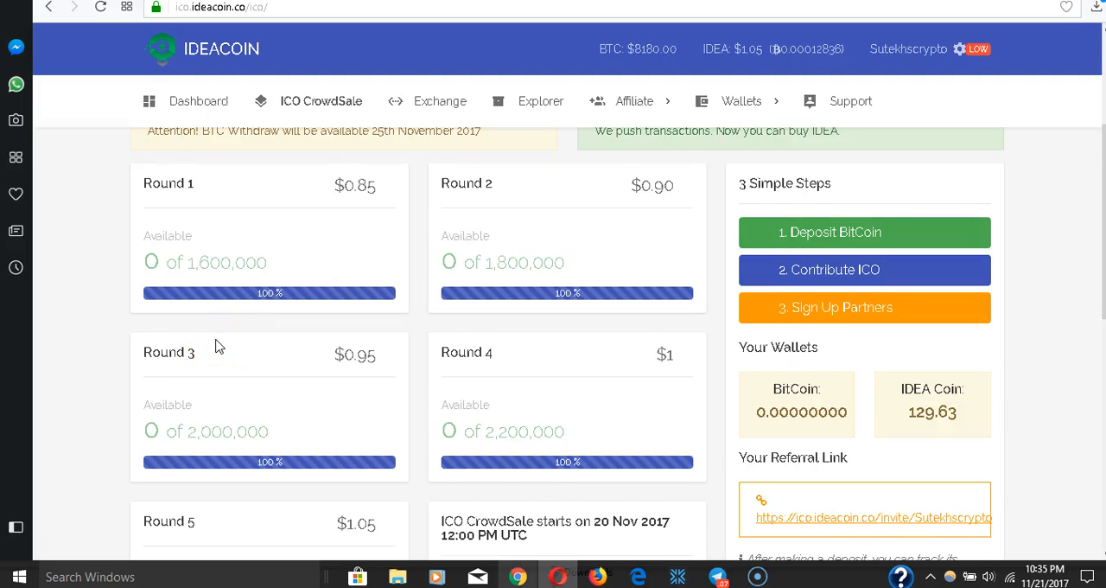
{"action": "scroll", "scroll_direction": "down", "scroll_amount": 3}
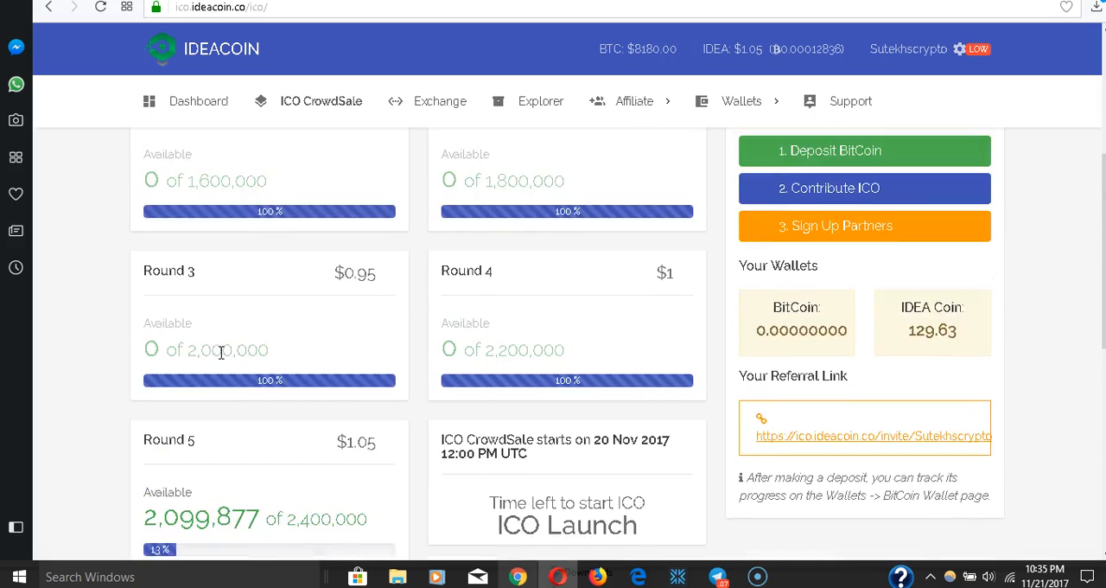
{"action": "scroll", "scroll_direction": "up", "scroll_amount": 3}
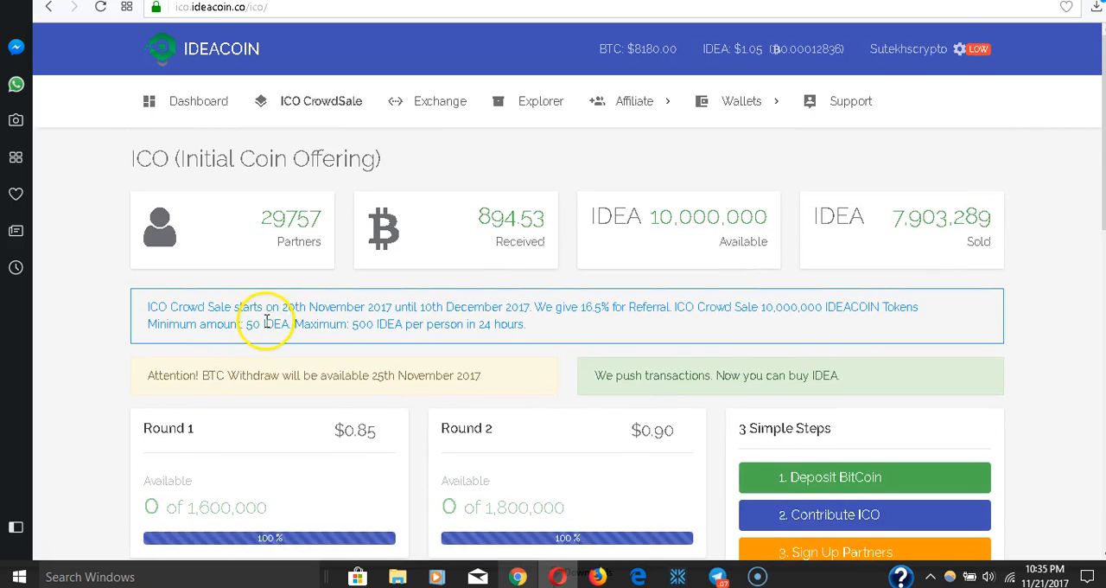
{"action": "scroll", "scroll_direction": "down", "scroll_amount": 3}
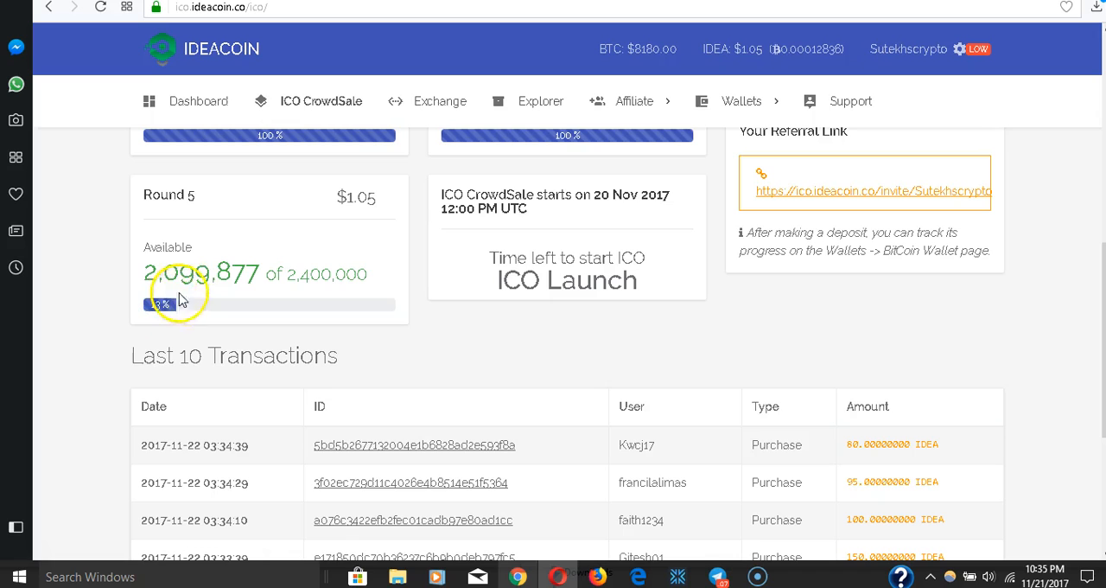
{"action": "mouse_move", "coordinate": [208, 257]}
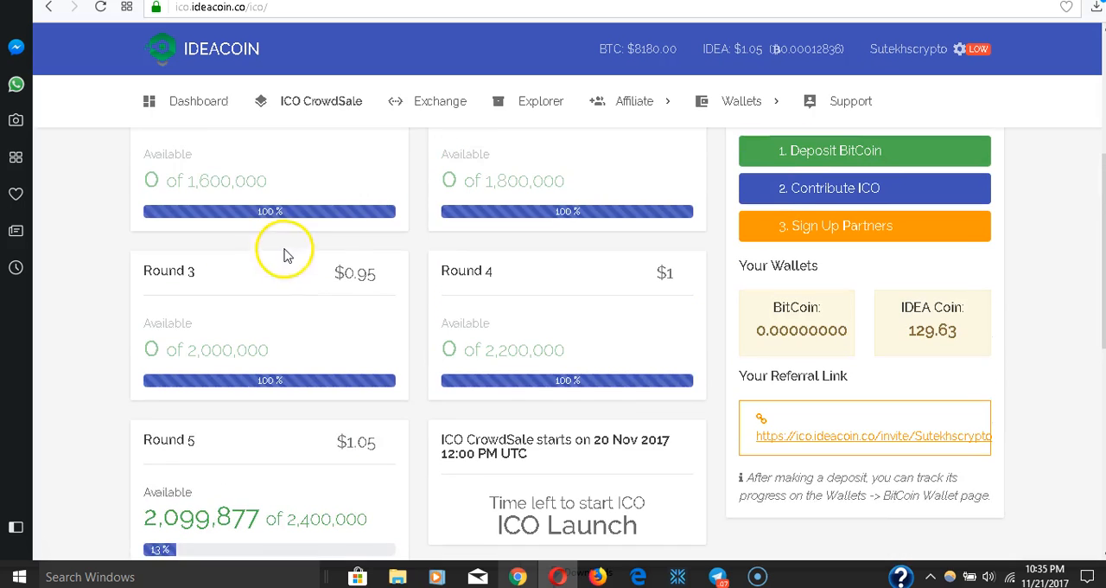
{"action": "scroll", "scroll_direction": "up", "scroll_amount": 3}
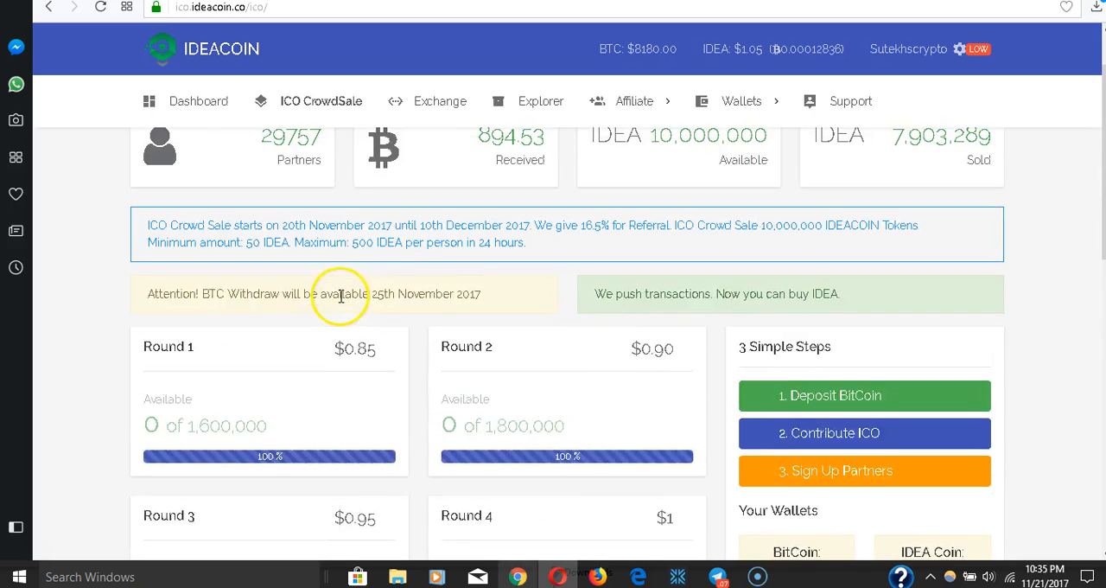
{"action": "scroll", "scroll_direction": "down", "scroll_amount": 3}
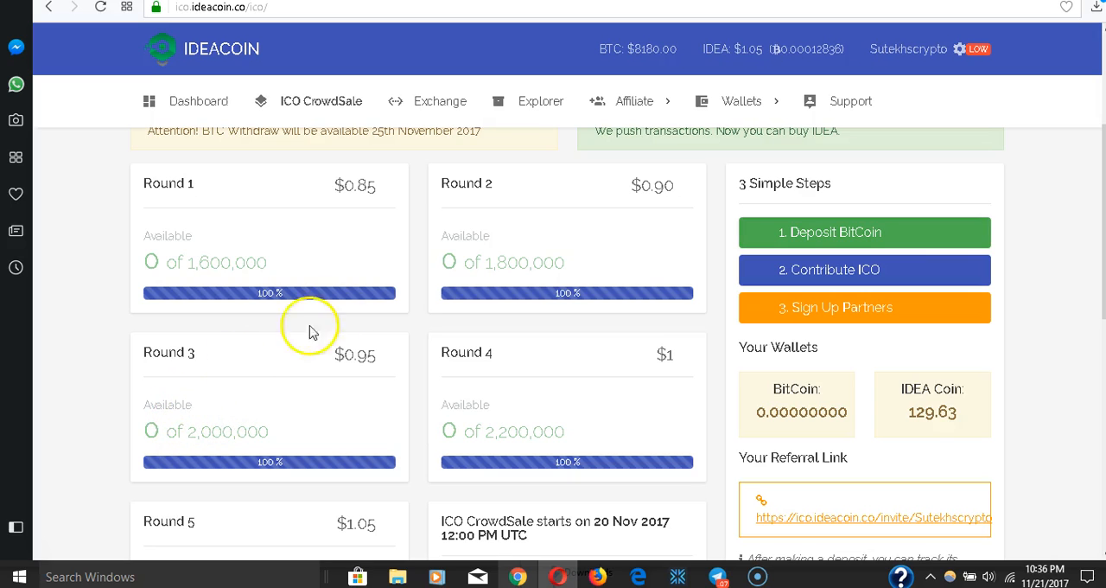
{"action": "mouse_move", "coordinate": [568, 286]}
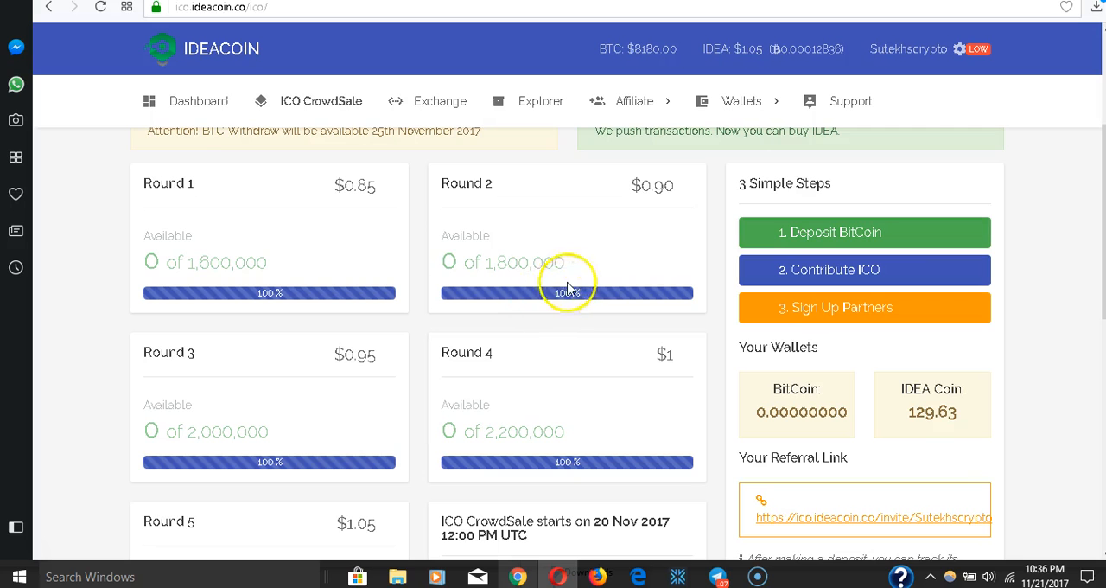
{"action": "scroll", "scroll_direction": "down", "scroll_amount": 3}
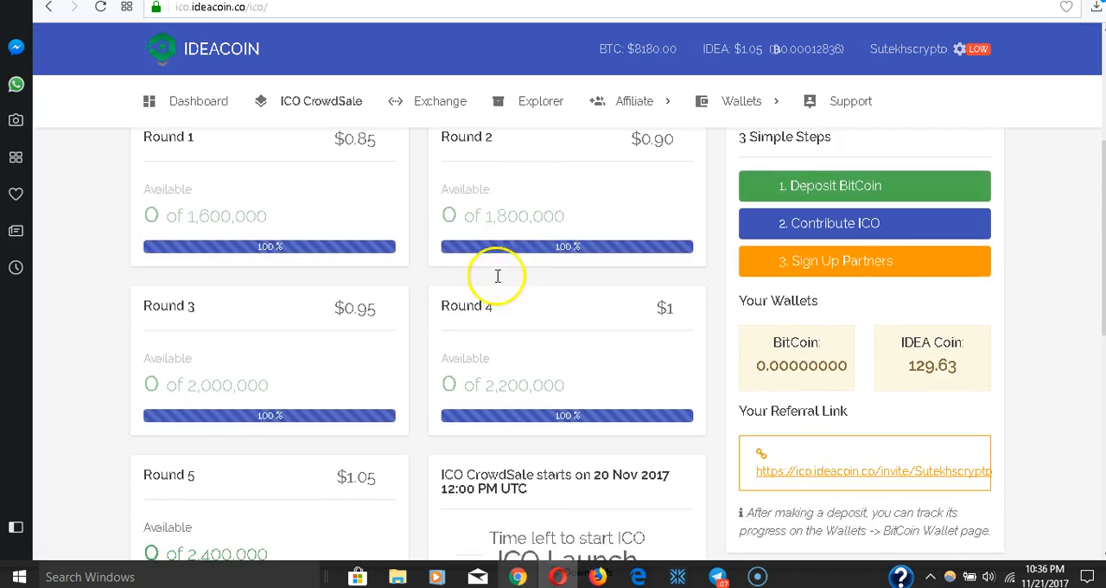
{"action": "scroll", "scroll_direction": "down", "scroll_amount": 3}
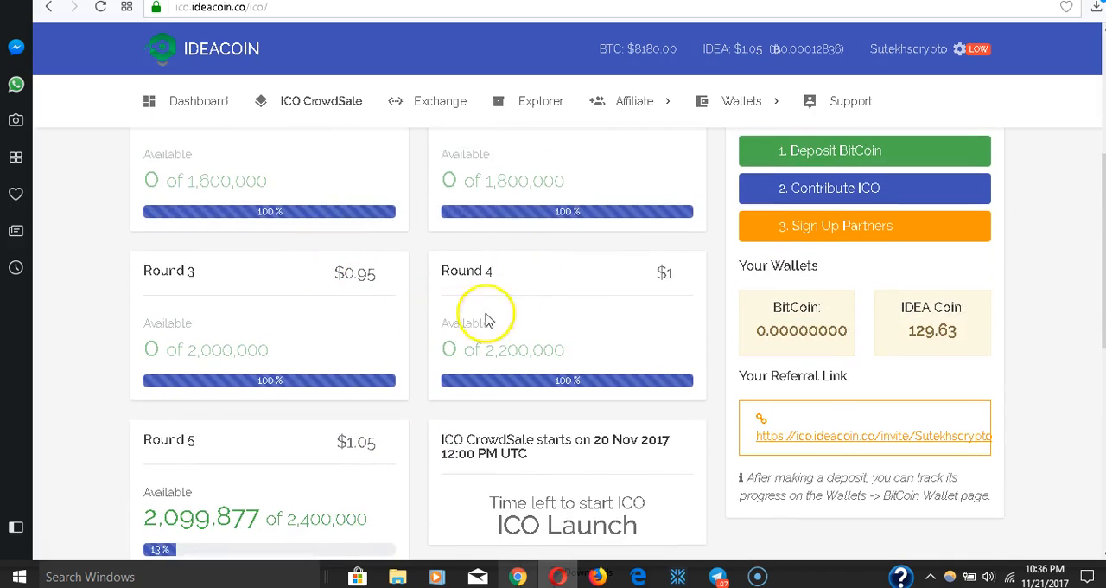
{"action": "scroll", "scroll_direction": "down", "scroll_amount": 3}
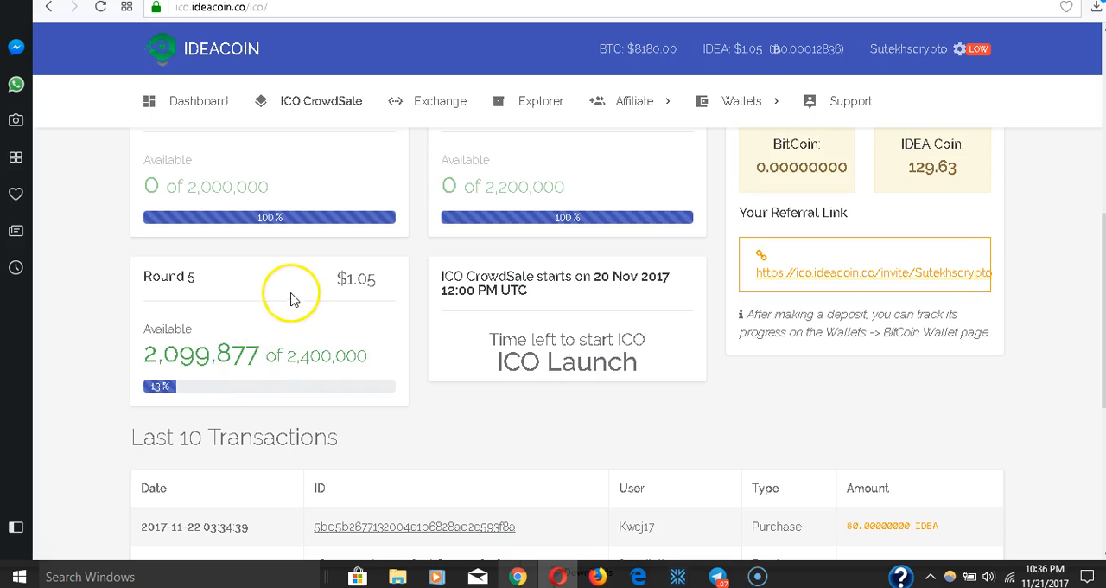
{"action": "scroll", "scroll_direction": "up", "scroll_amount": 3}
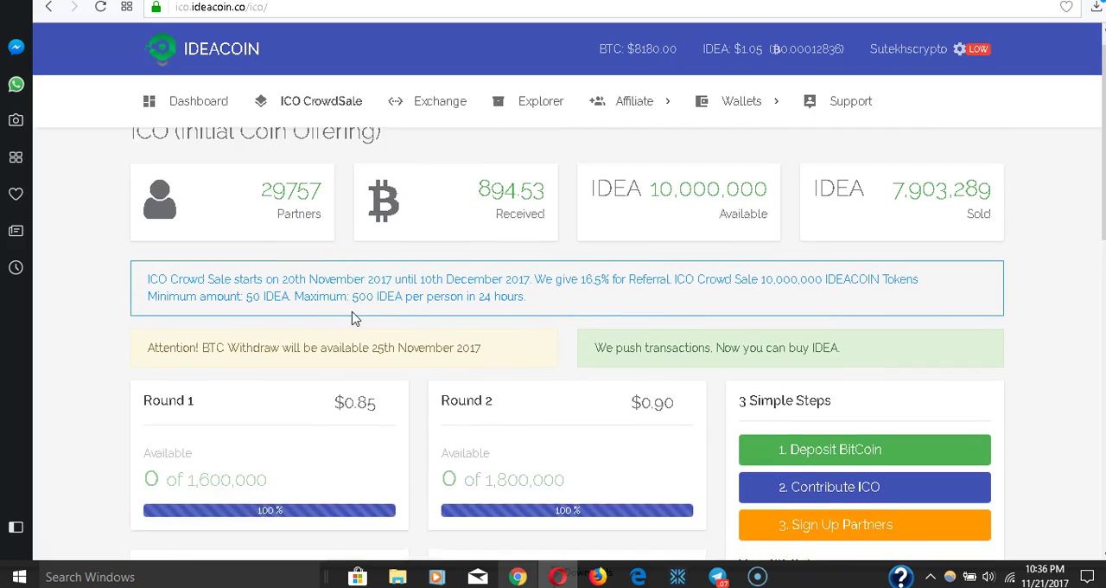
{"action": "scroll", "scroll_direction": "down", "scroll_amount": 3}
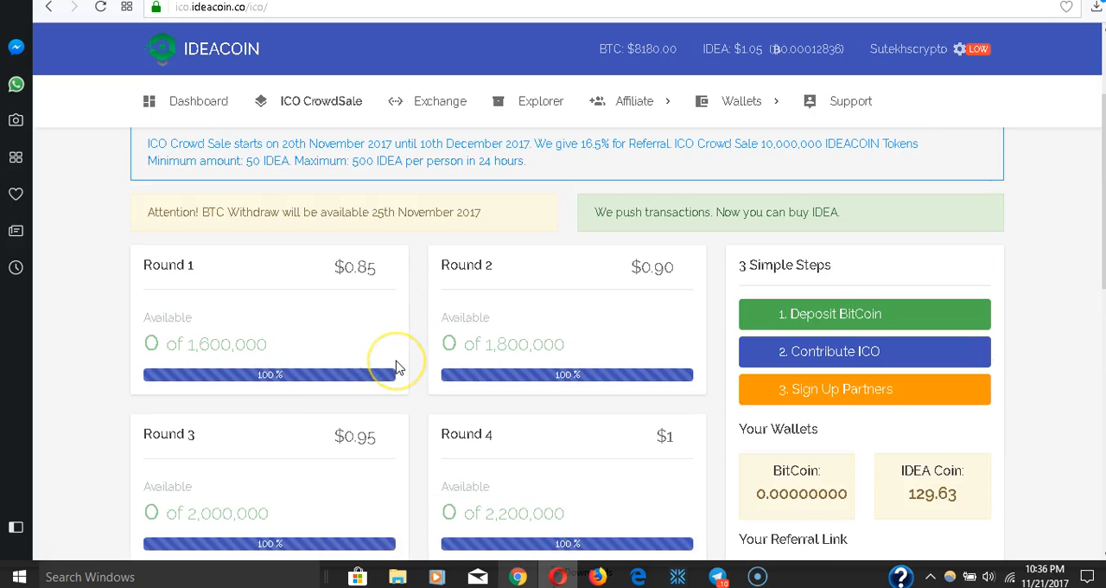
{"action": "mouse_move", "coordinate": [399, 366]}
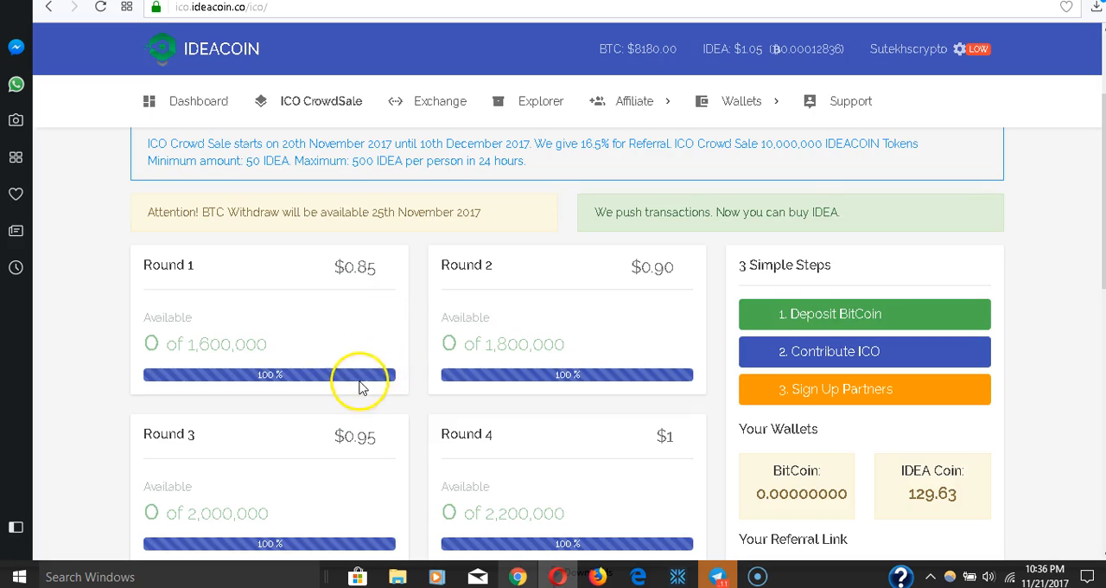
{"action": "mouse_move", "coordinate": [432, 376]}
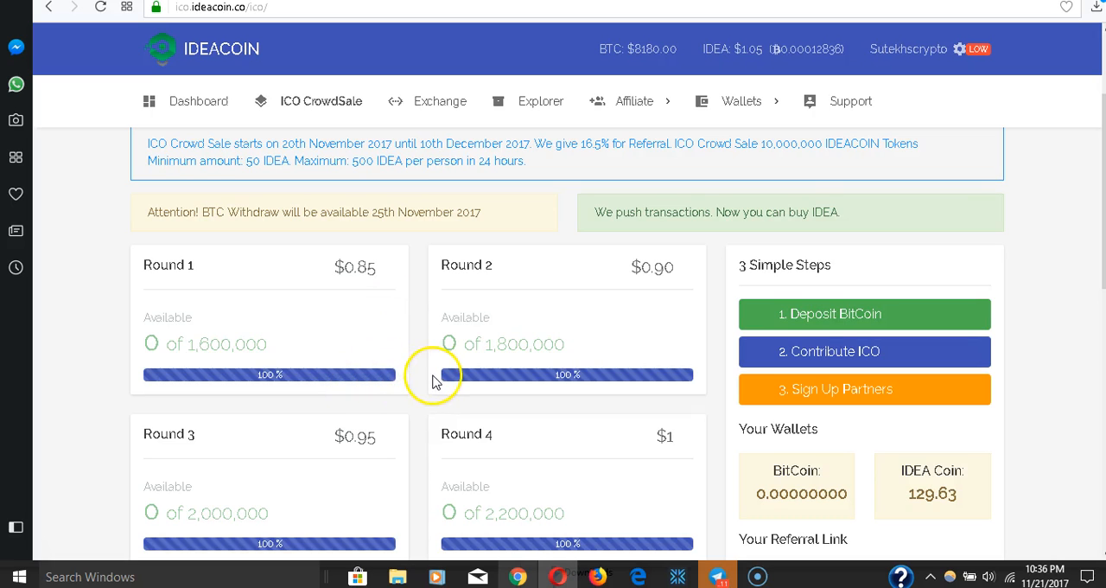
{"action": "scroll", "scroll_direction": "down", "scroll_amount": 3}
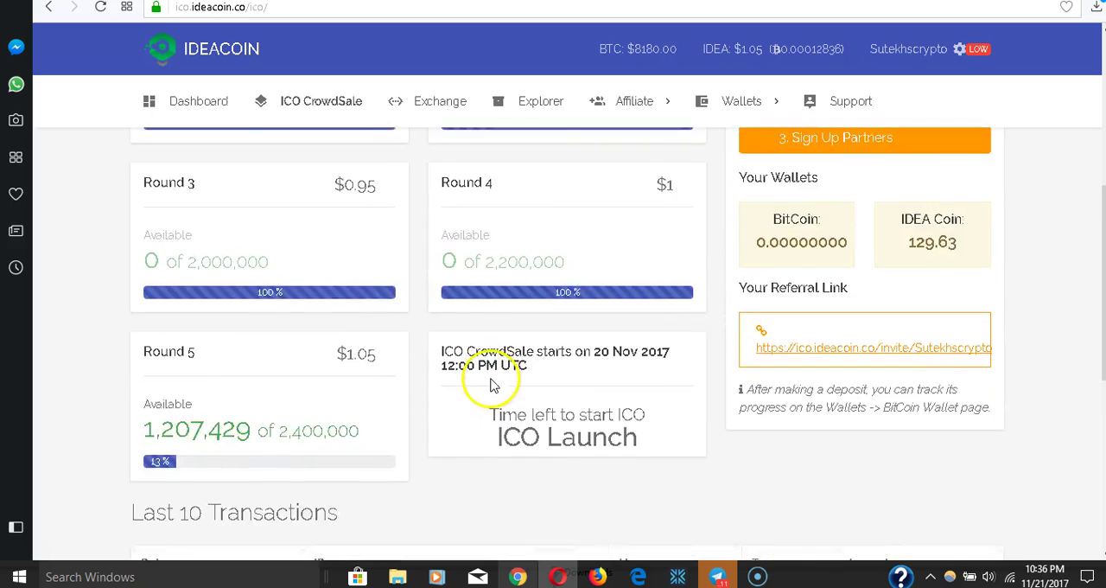
{"action": "scroll", "scroll_direction": "down", "scroll_amount": 3}
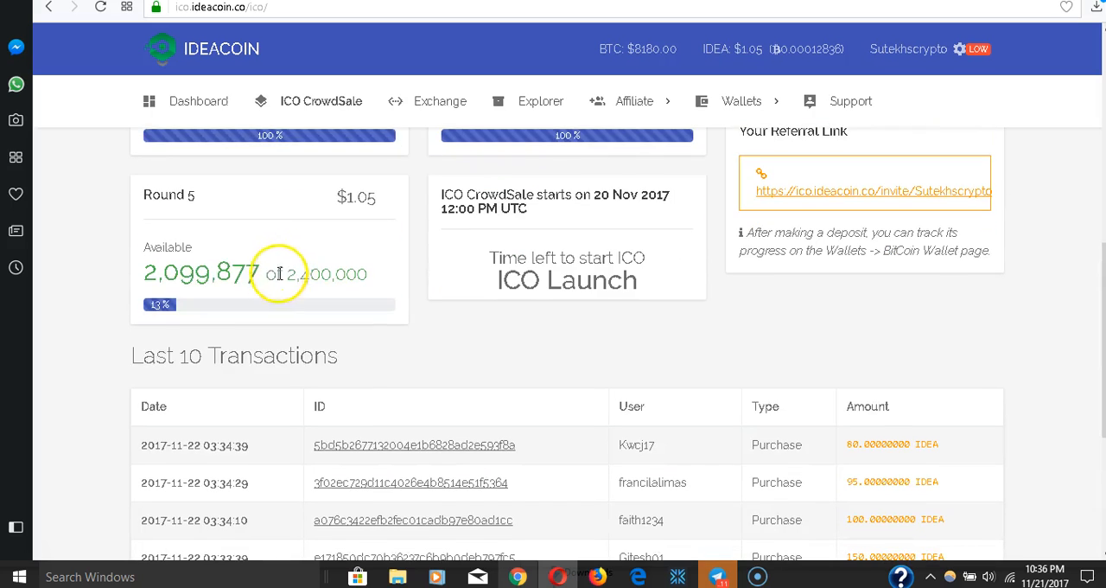
{"action": "mouse_move", "coordinate": [281, 277]}
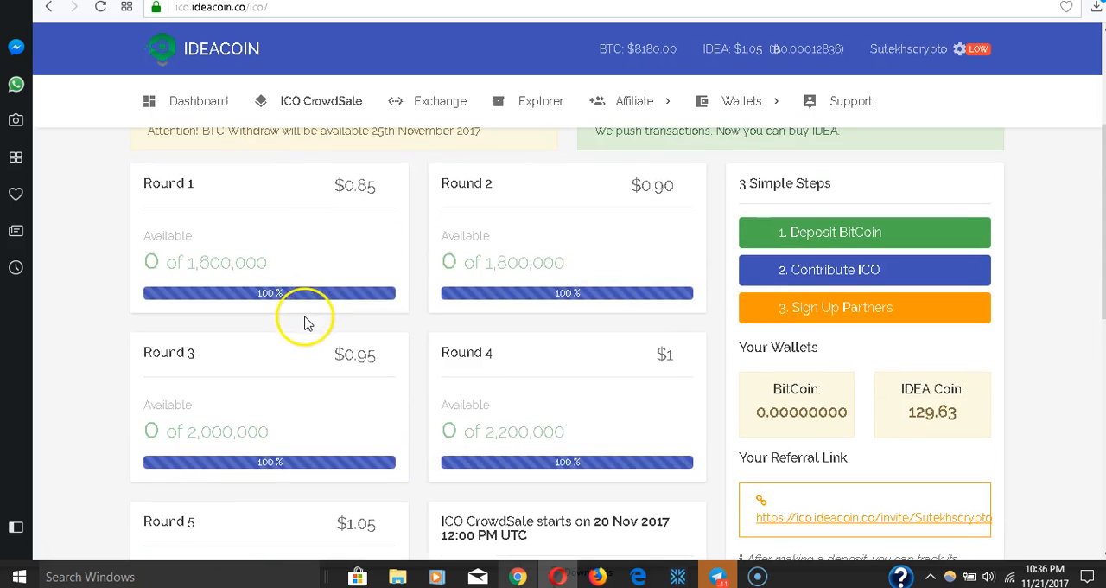
{"action": "scroll", "scroll_direction": "up", "scroll_amount": 3}
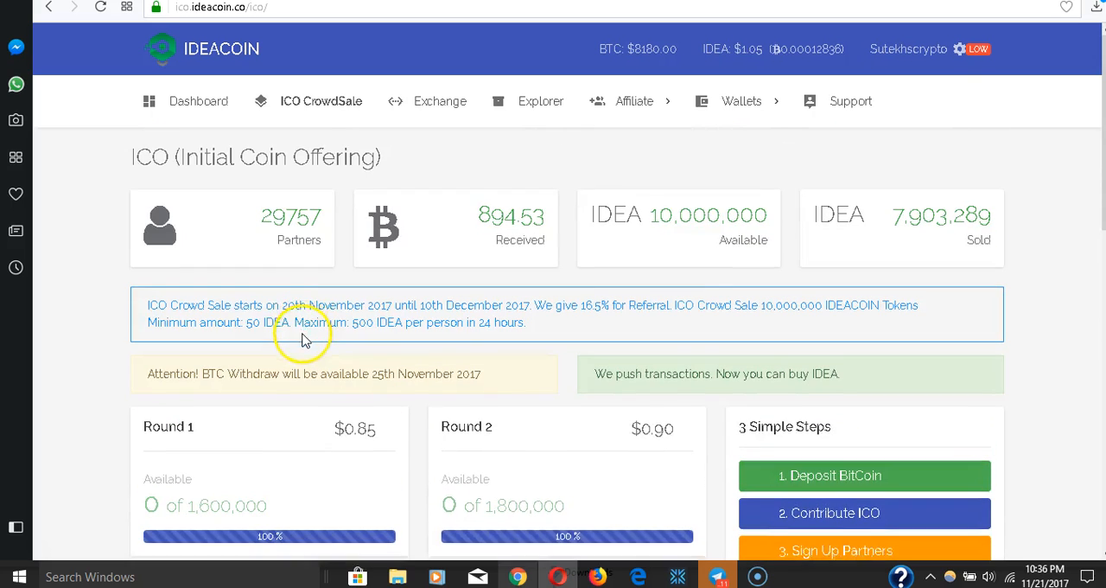
{"action": "scroll", "scroll_direction": "down", "scroll_amount": 3}
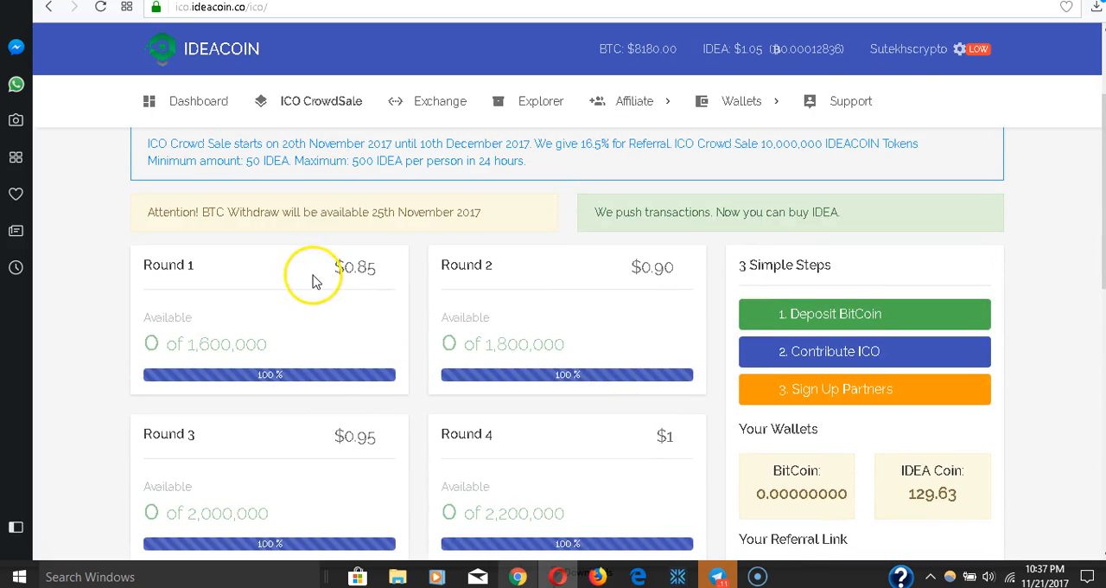
{"action": "mouse_move", "coordinate": [325, 275]}
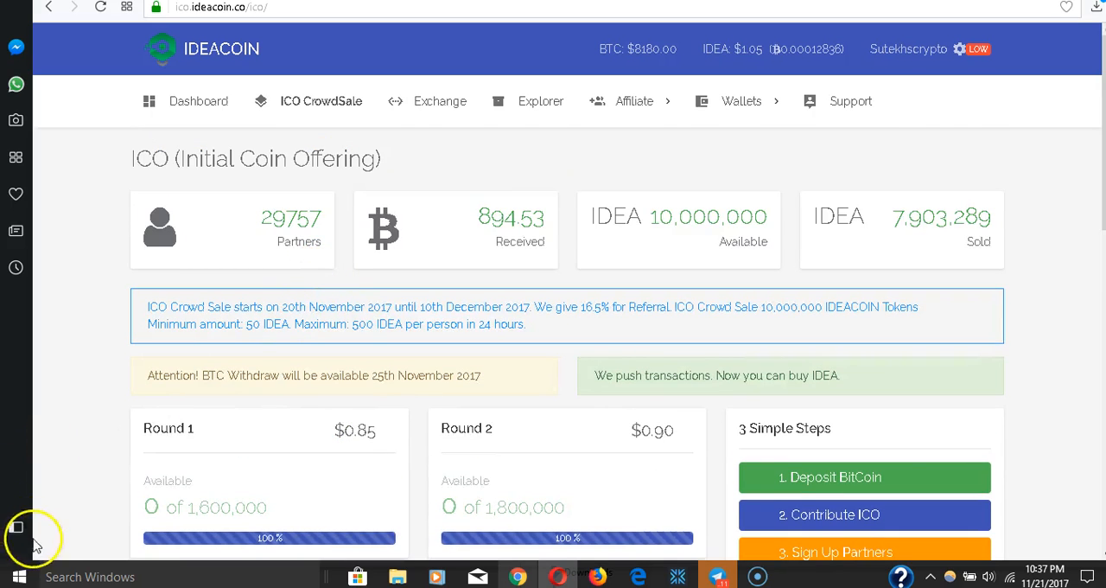
{"action": "scroll", "scroll_direction": "down", "scroll_amount": 3}
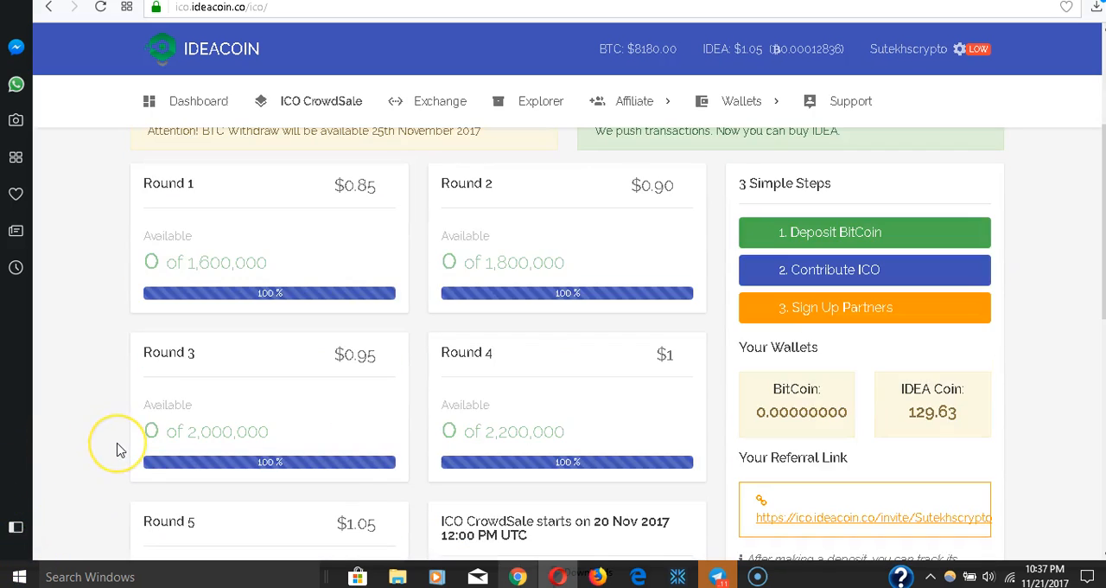
{"action": "mouse_move", "coordinate": [121, 449]}
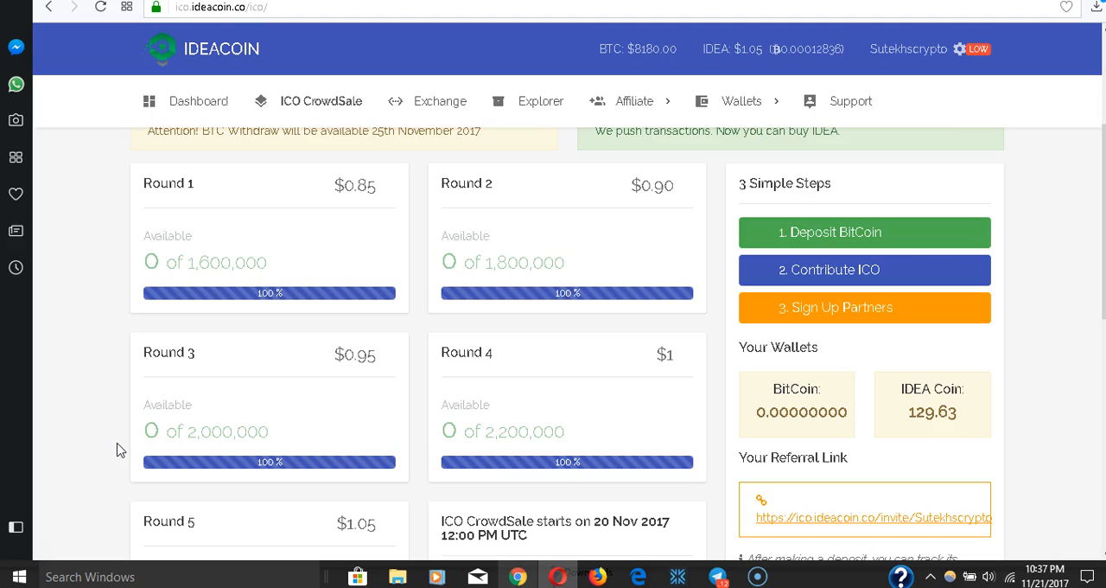